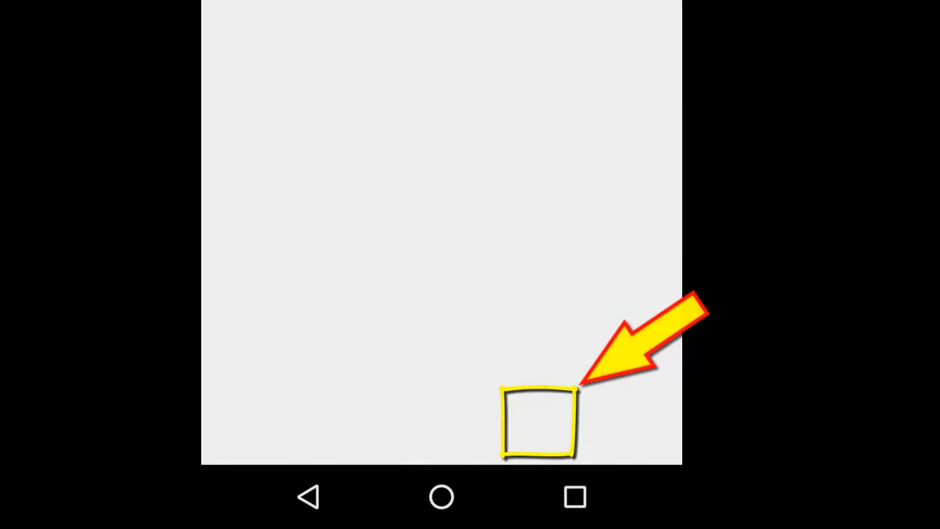
Step: Search Play Store for 'launcher for galaxy' and open the Launcher for Galaxy Note7 listing
left_click(536, 423)
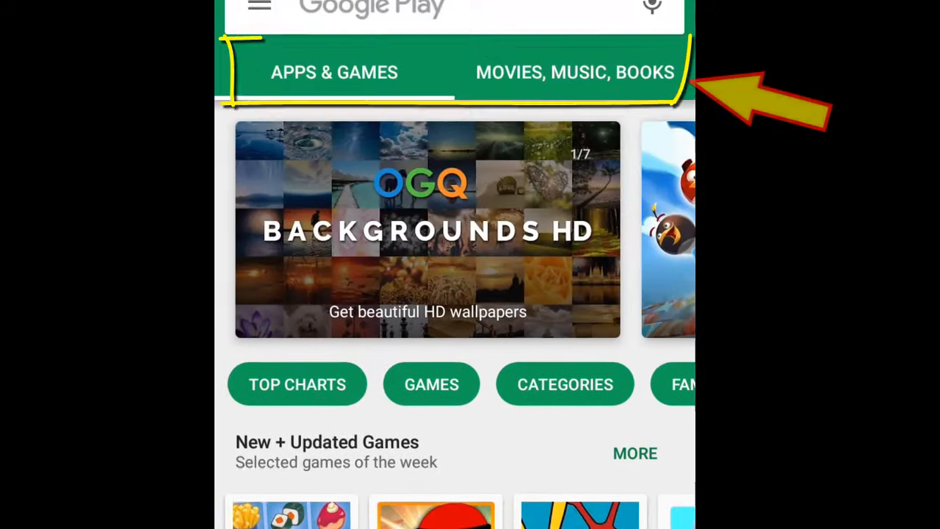
left_click(440, 12)
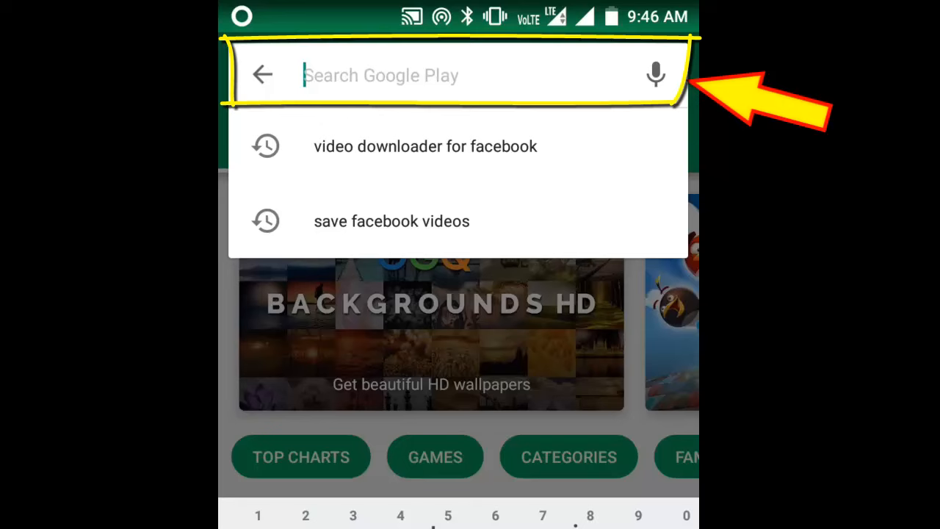
type("launcher for ga")
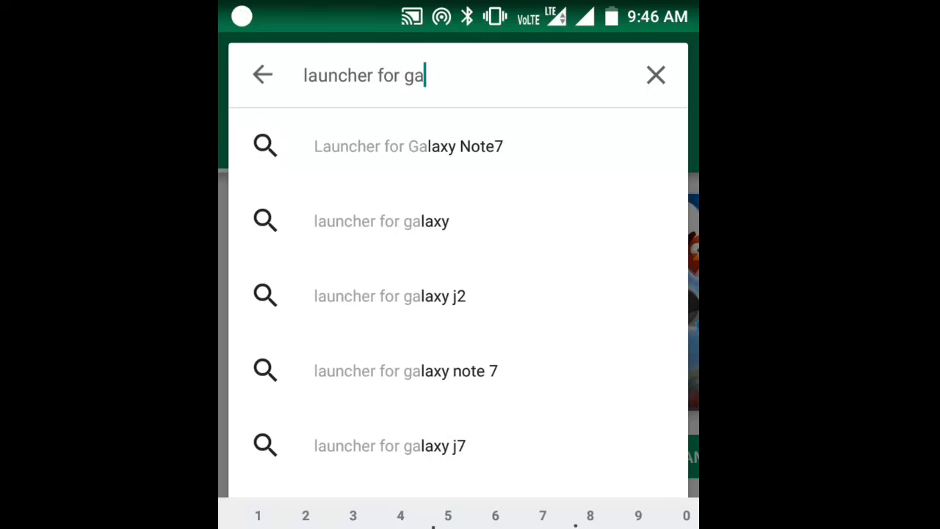
type("laxy")
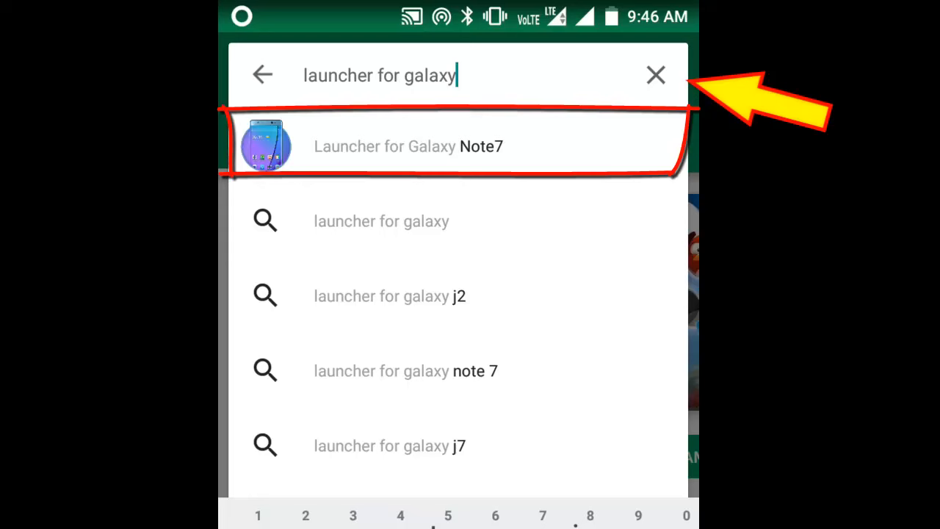
left_click(408, 145)
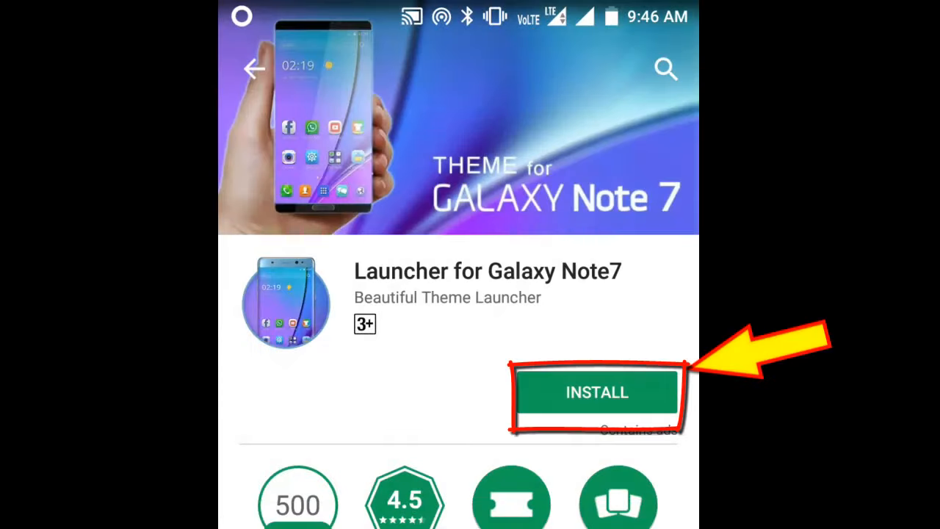
Step: Install Launcher for Galaxy Note7, accepting its requested permissions, until it is ready to open
left_click(596, 391)
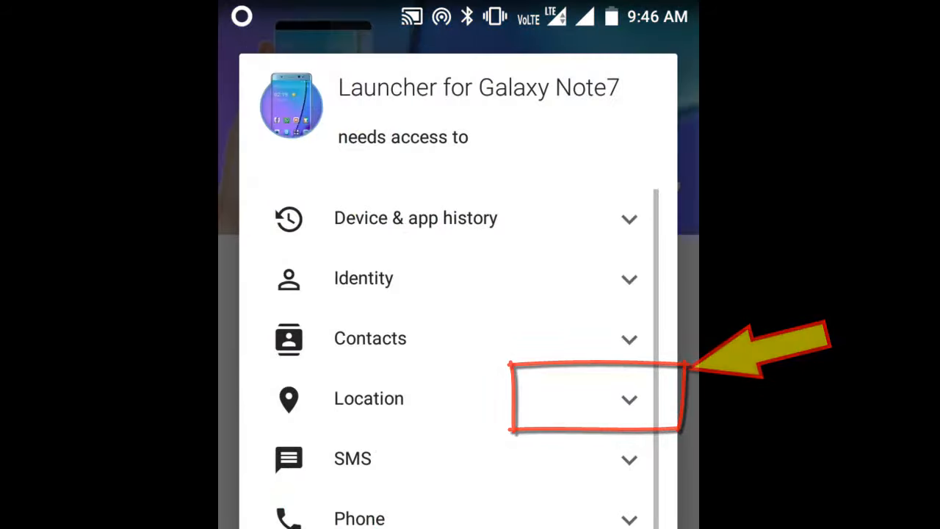
scroll("down", 3)
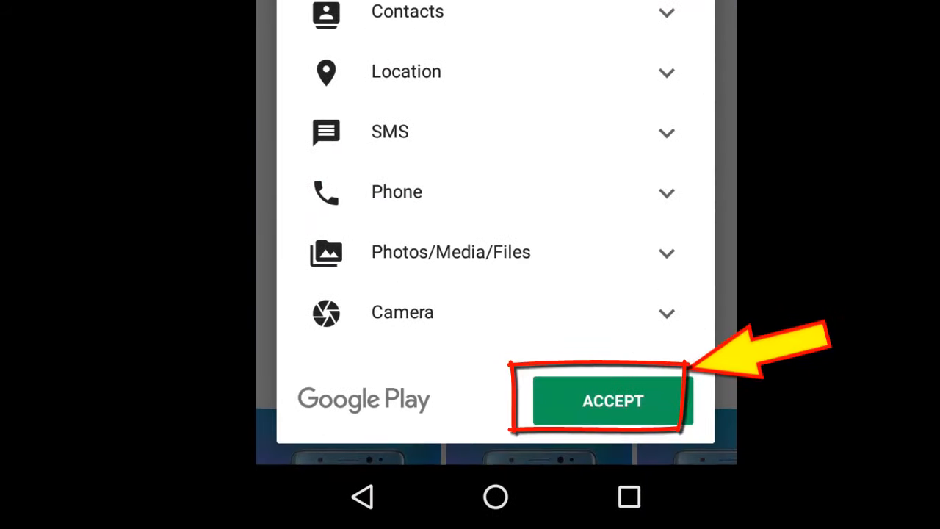
left_click(611, 399)
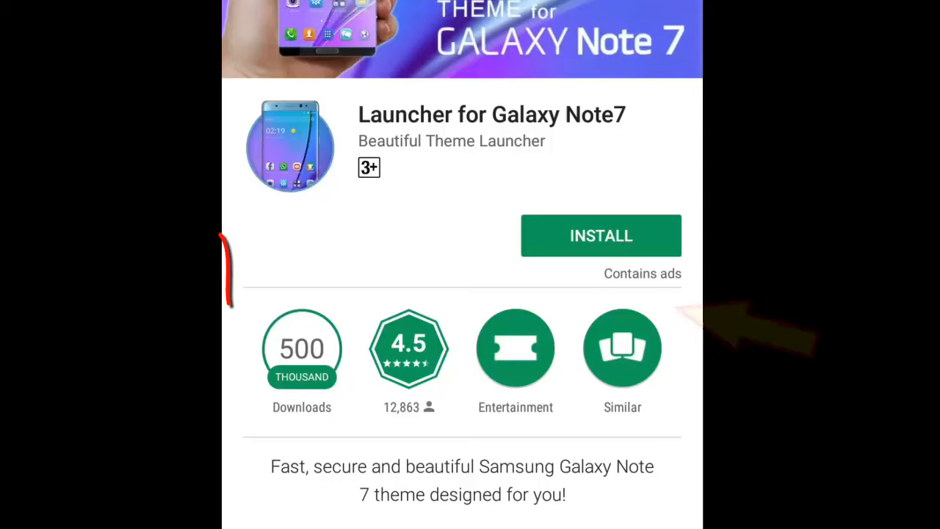
left_click(601, 235)
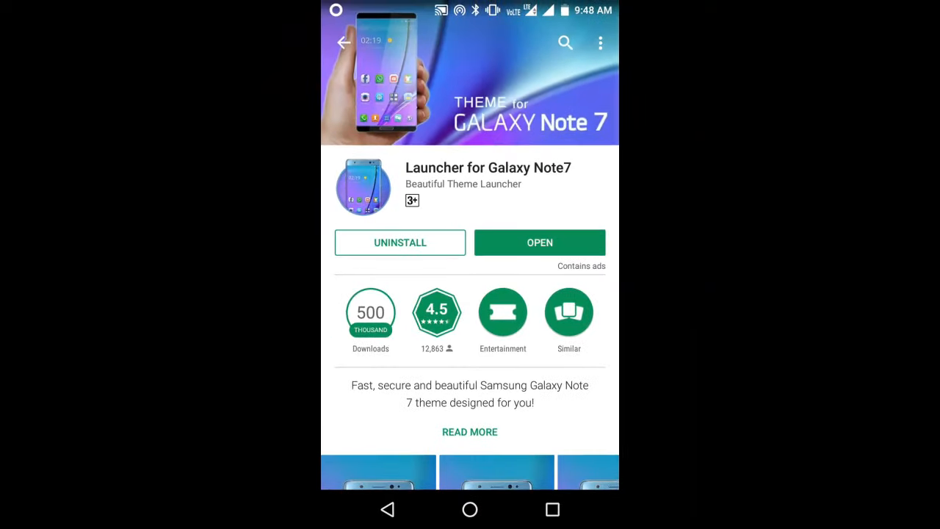
left_click(540, 243)
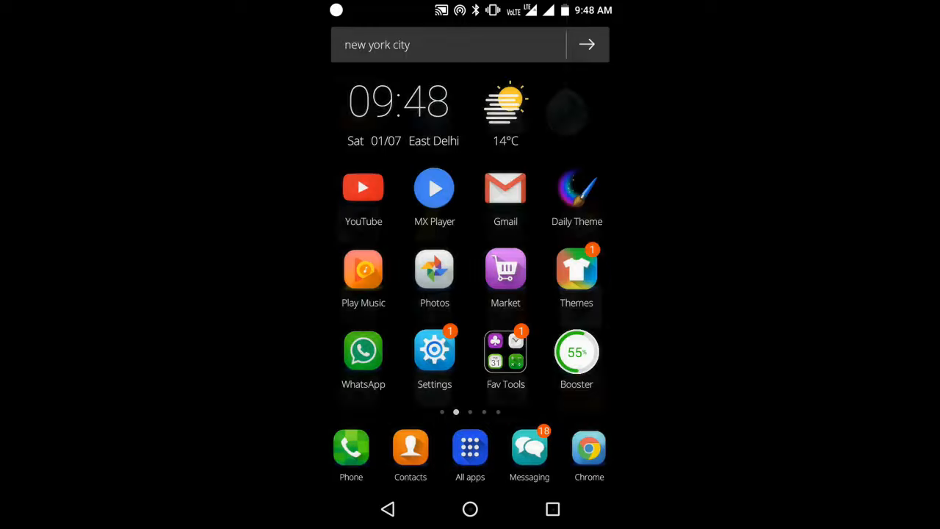
Step: Browse the launcher's all-apps drawer across several pages
left_click(470, 446)
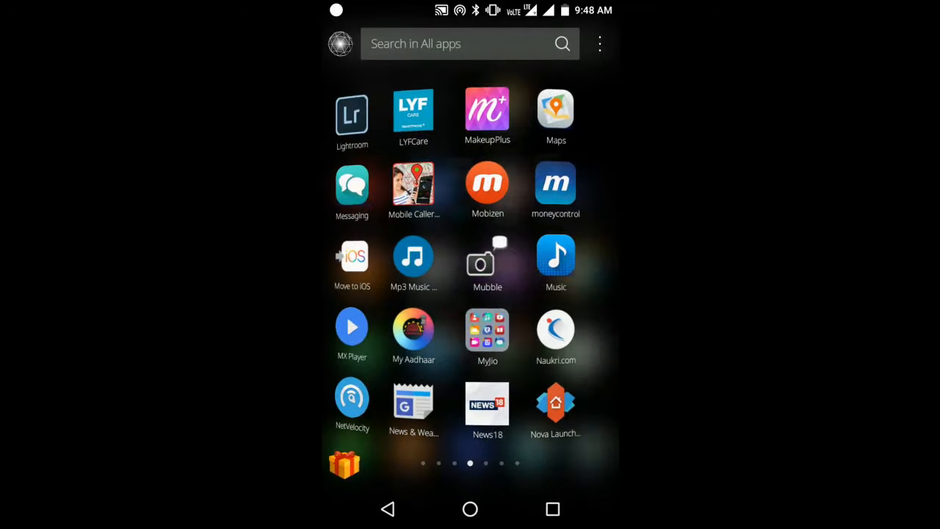
scroll("left", 3)
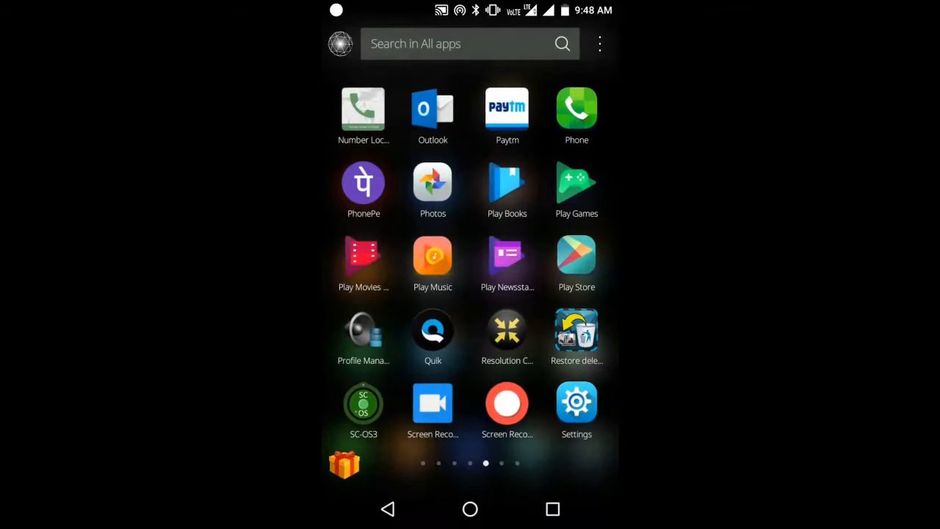
scroll("left", 3)
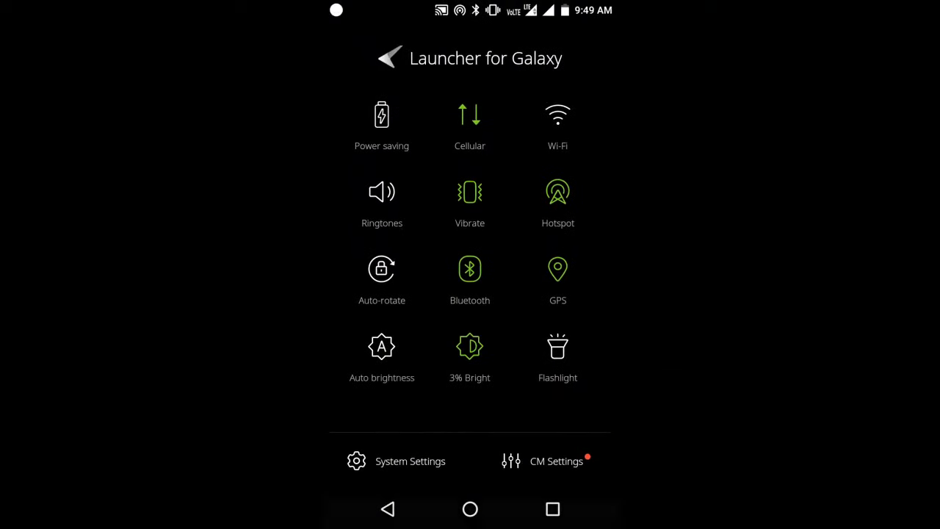
Step: In System Settings' Home section, select Nova Launcher as the default home app
left_click(409, 461)
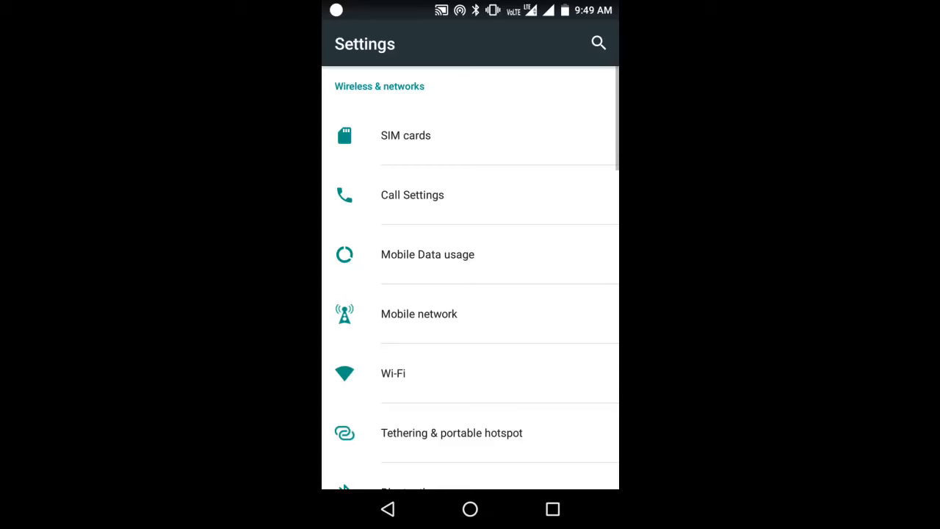
scroll("down", 3)
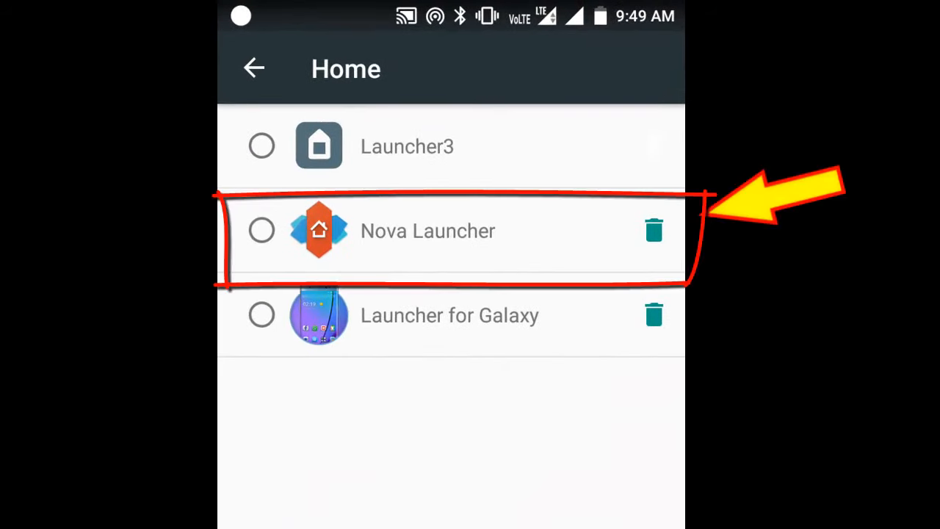
left_click(262, 229)
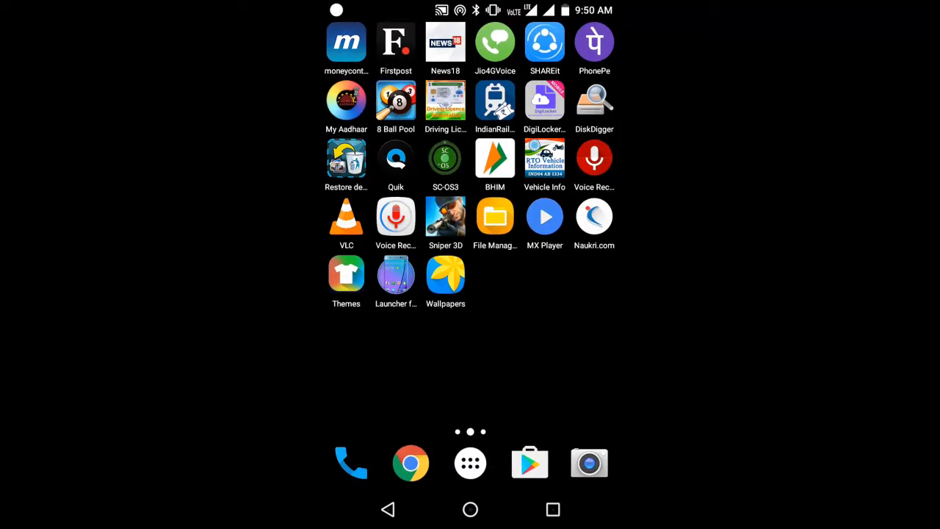
Step: Swipe the home screen over to the next, empty page showing only the dock
scroll("left", 3)
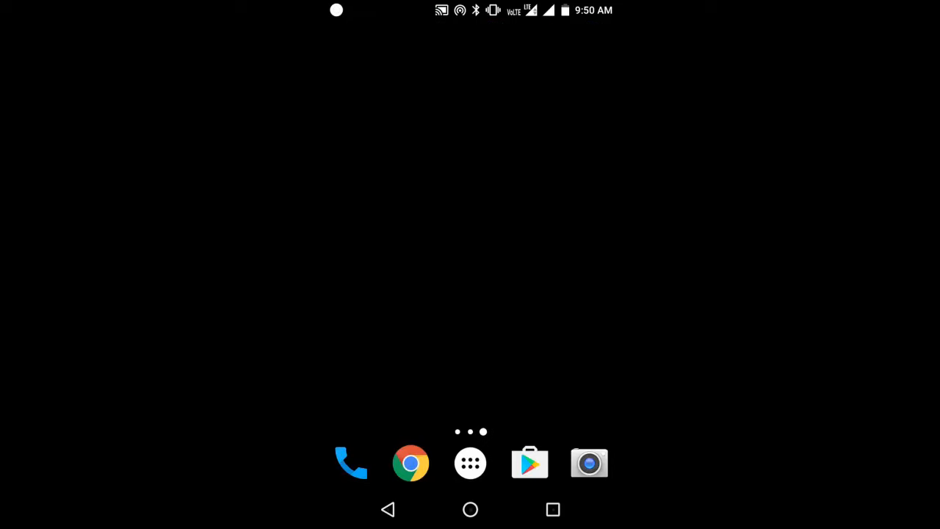